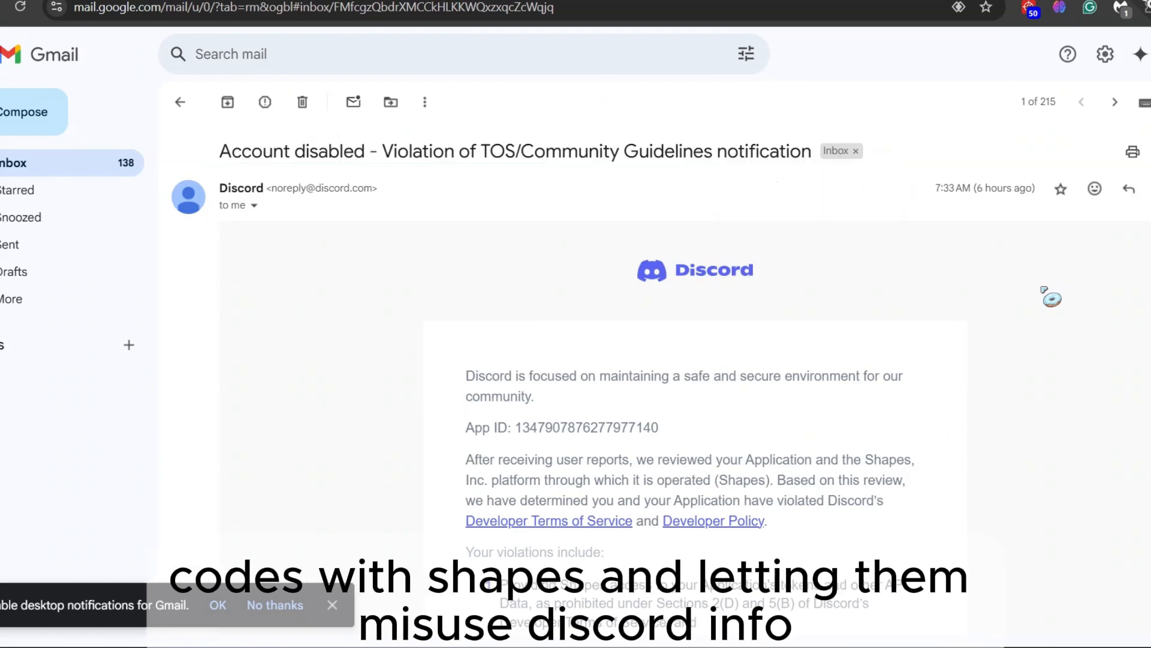
scroll("down", 3)
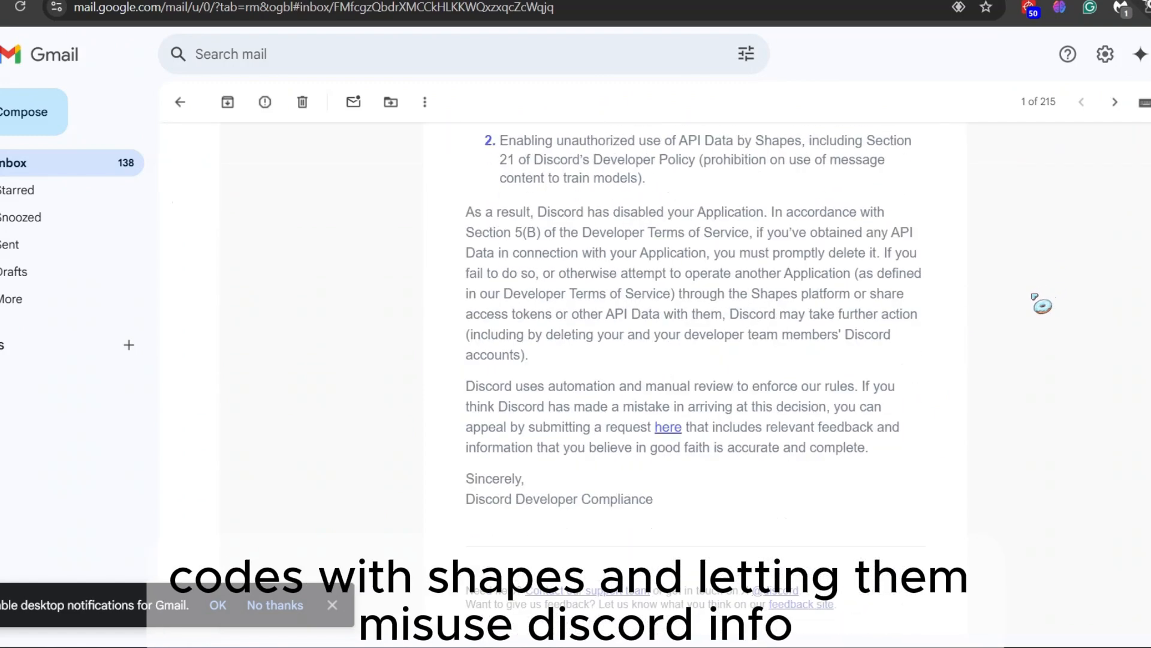
scroll("down", 3)
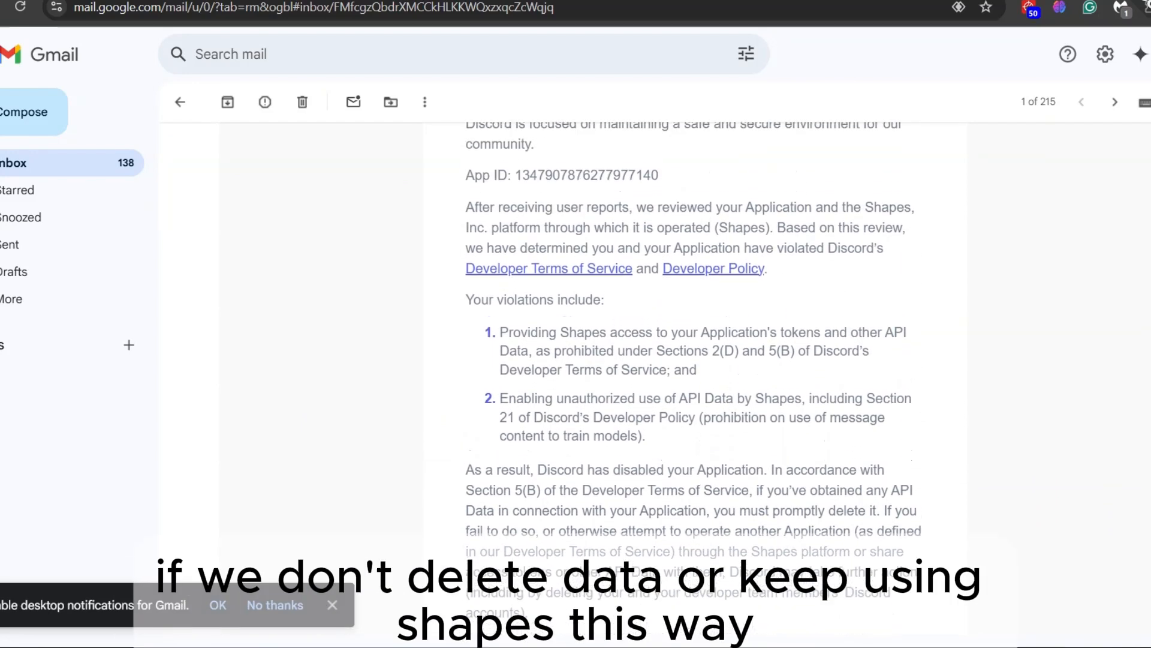
scroll("down", 3)
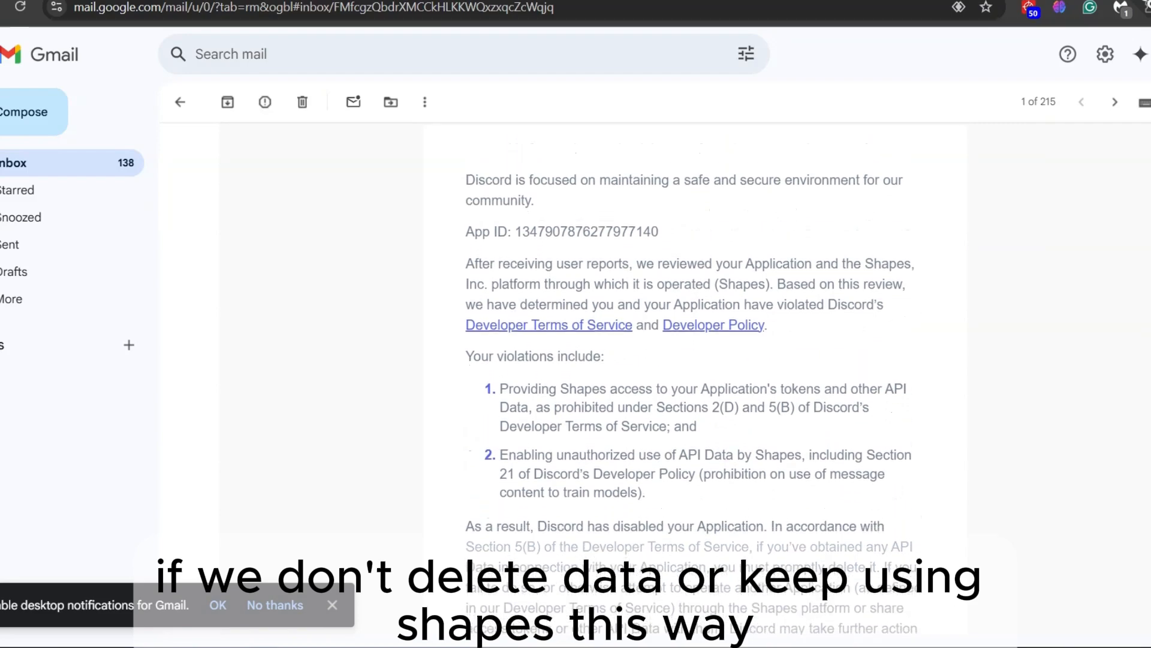
left_click(309, 15)
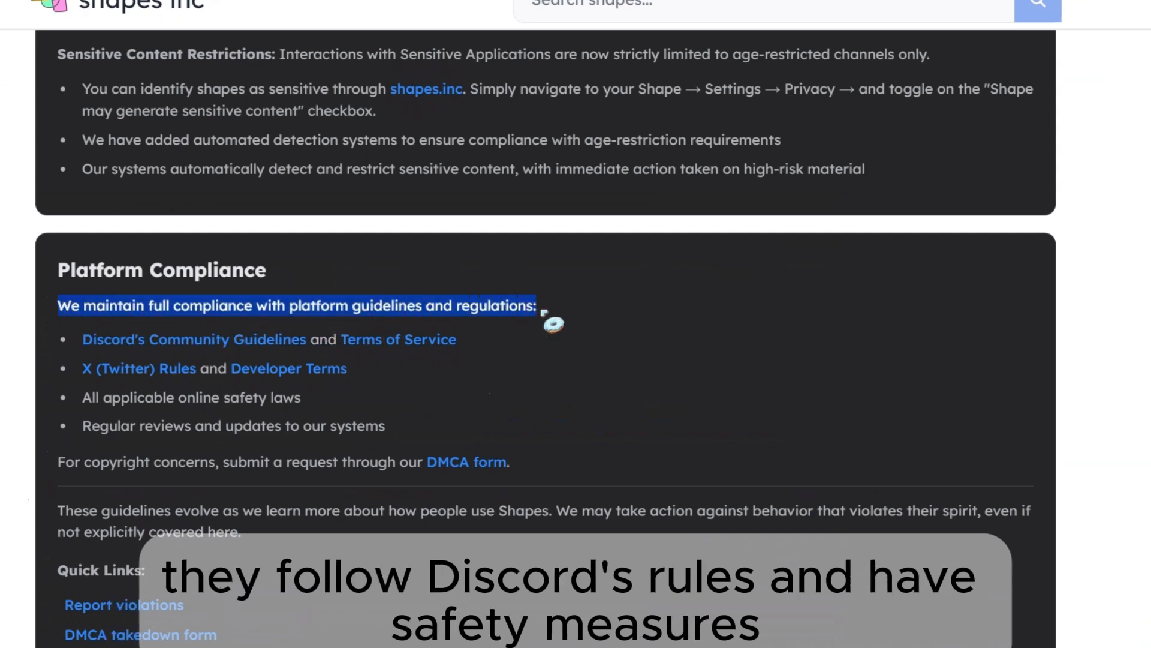
scroll("up", 3)
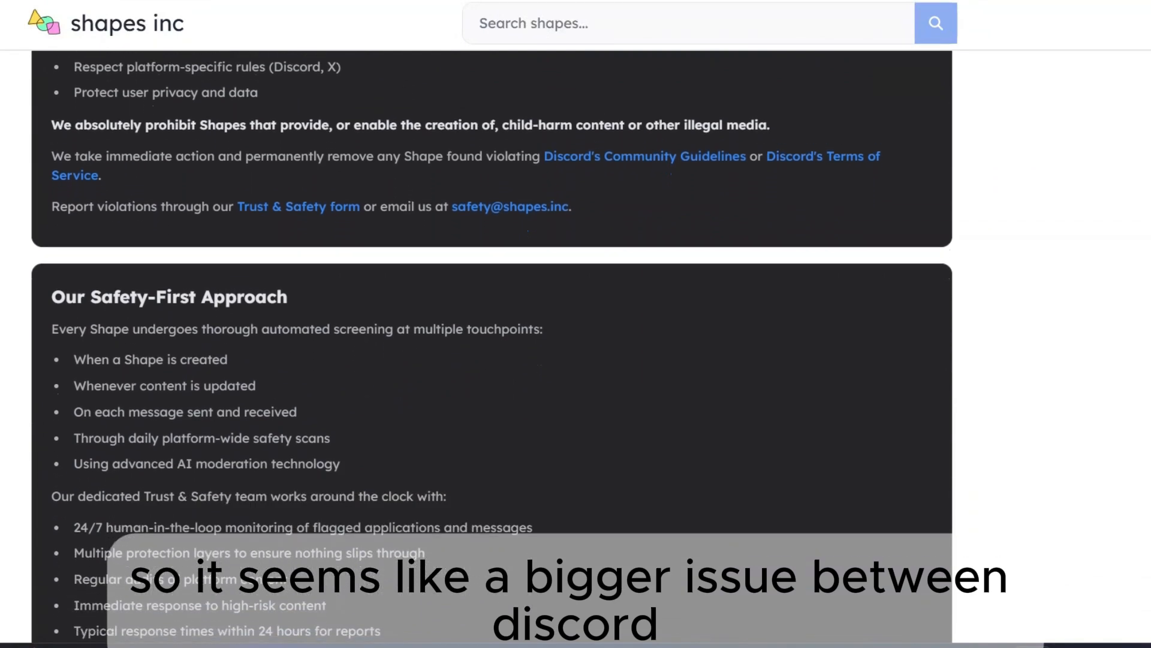
scroll("down", 3)
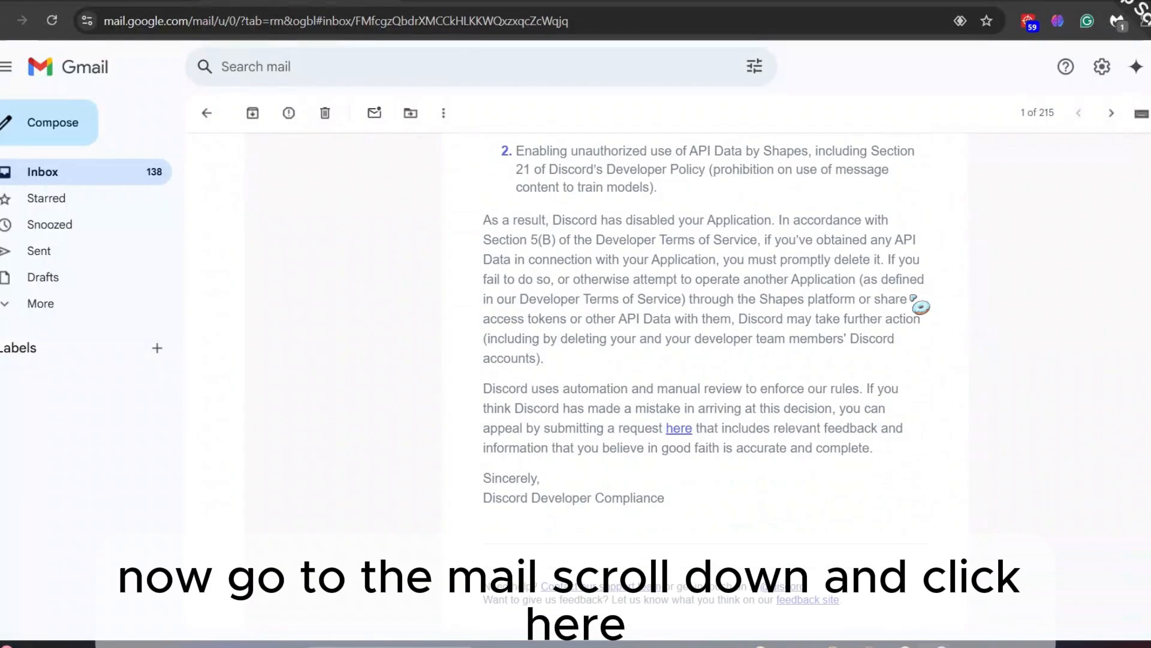
mouse_move(677, 427)
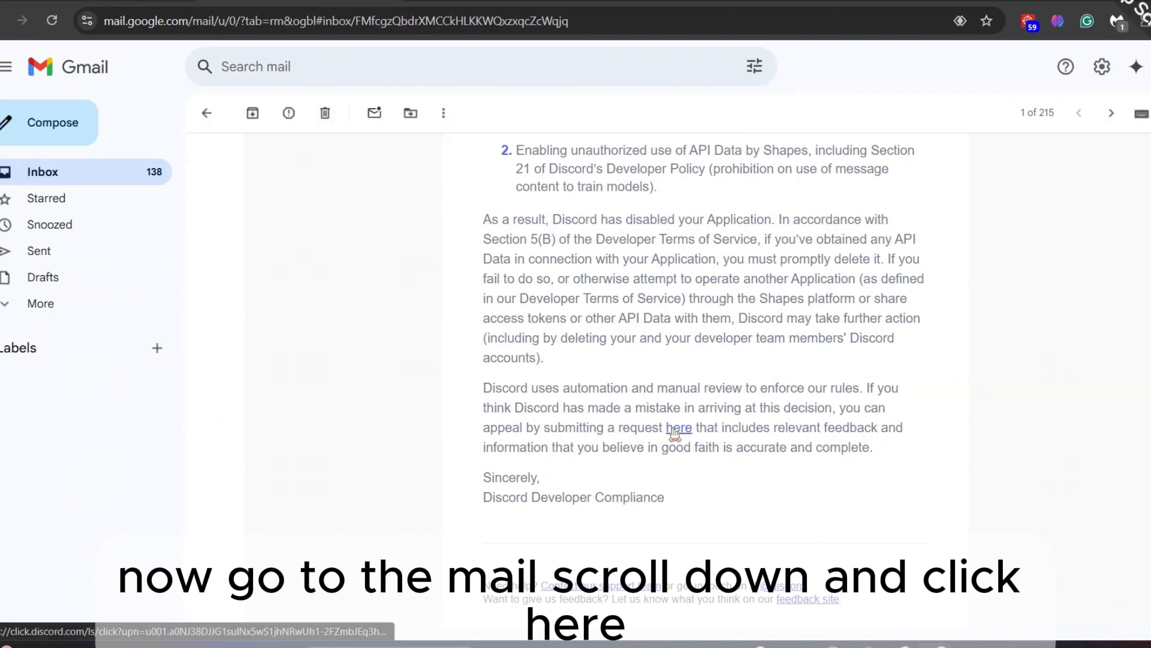
left_click(677, 428)
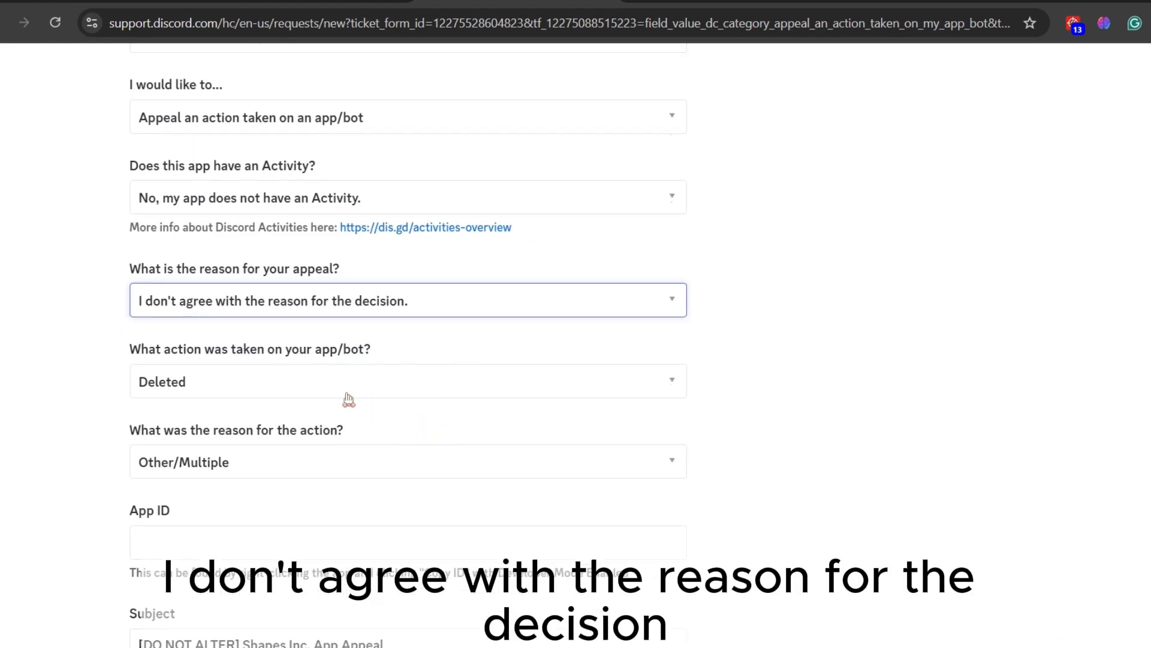
Step: Pick Other/Multiple in the action-taken dropdown of the app appeal form
left_click(407, 381)
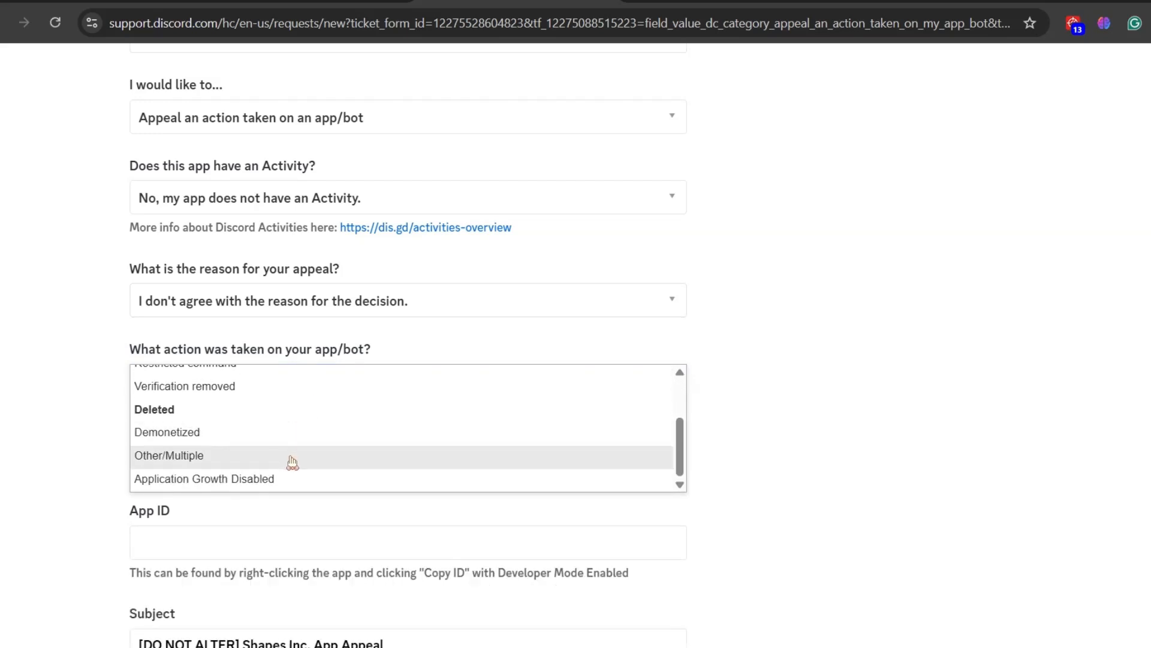
left_click(168, 455)
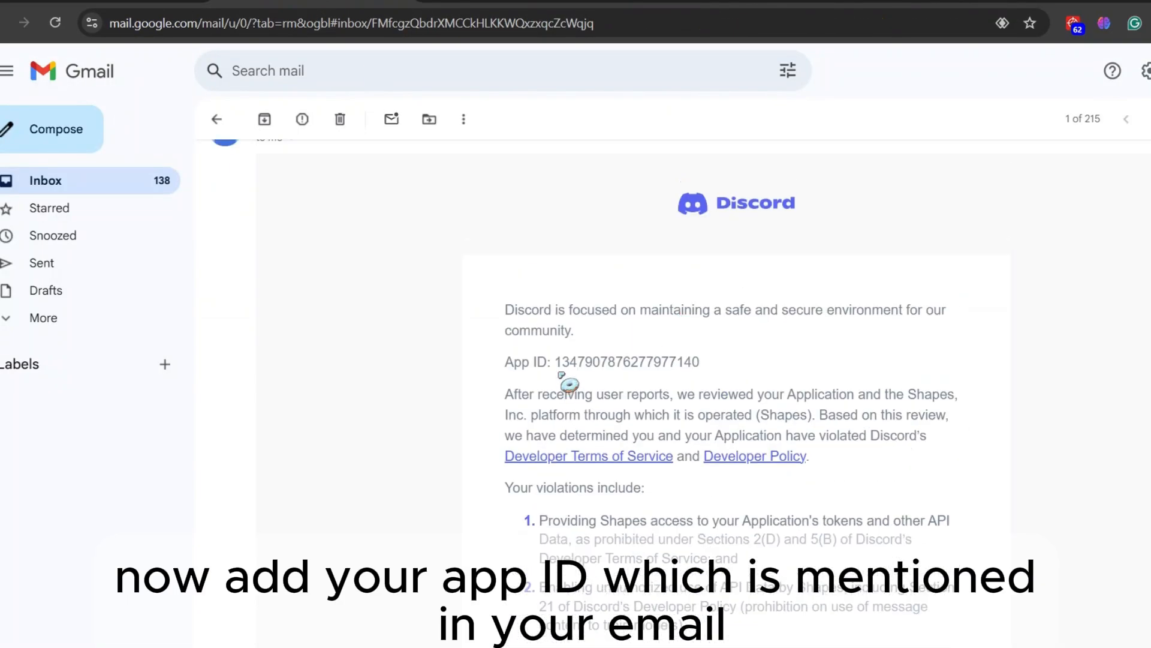
double_click(628, 363)
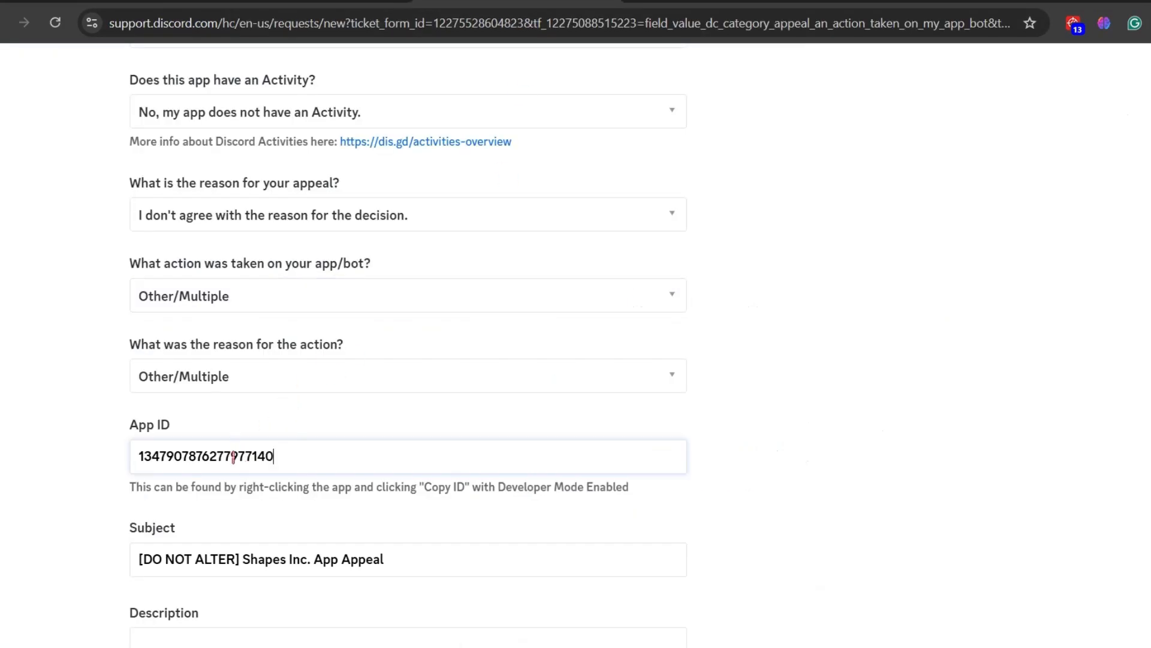
scroll("down", 3)
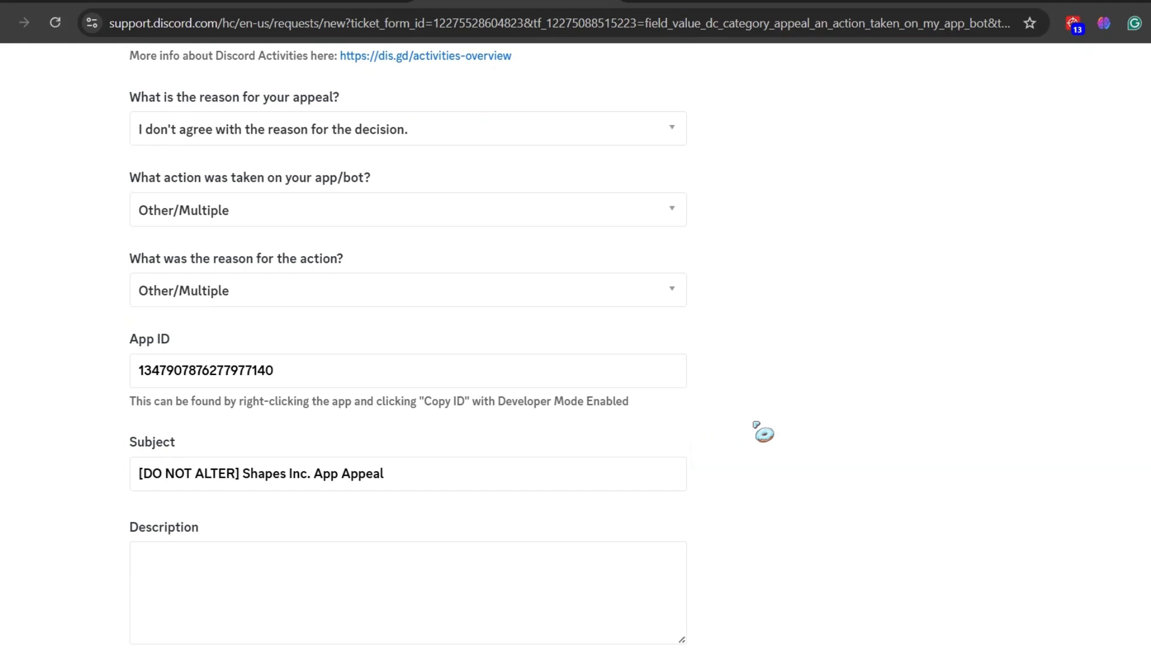
scroll("down", 3)
type("Shape Inc Trust and safety -")
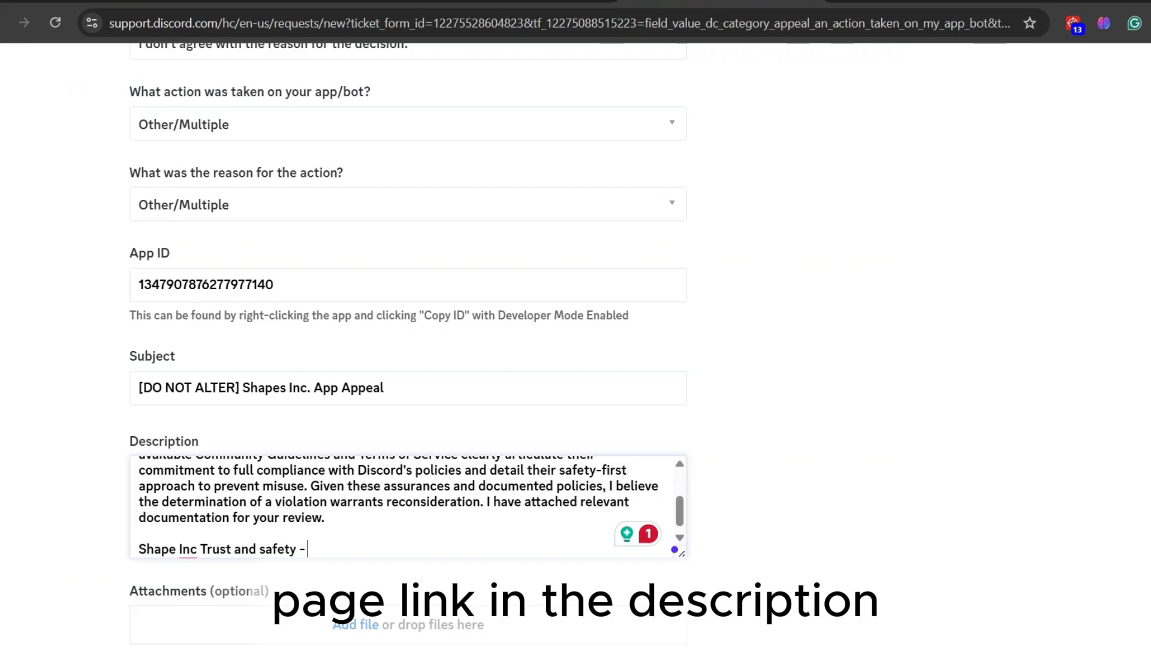
type("https://shapes.inc/safety")
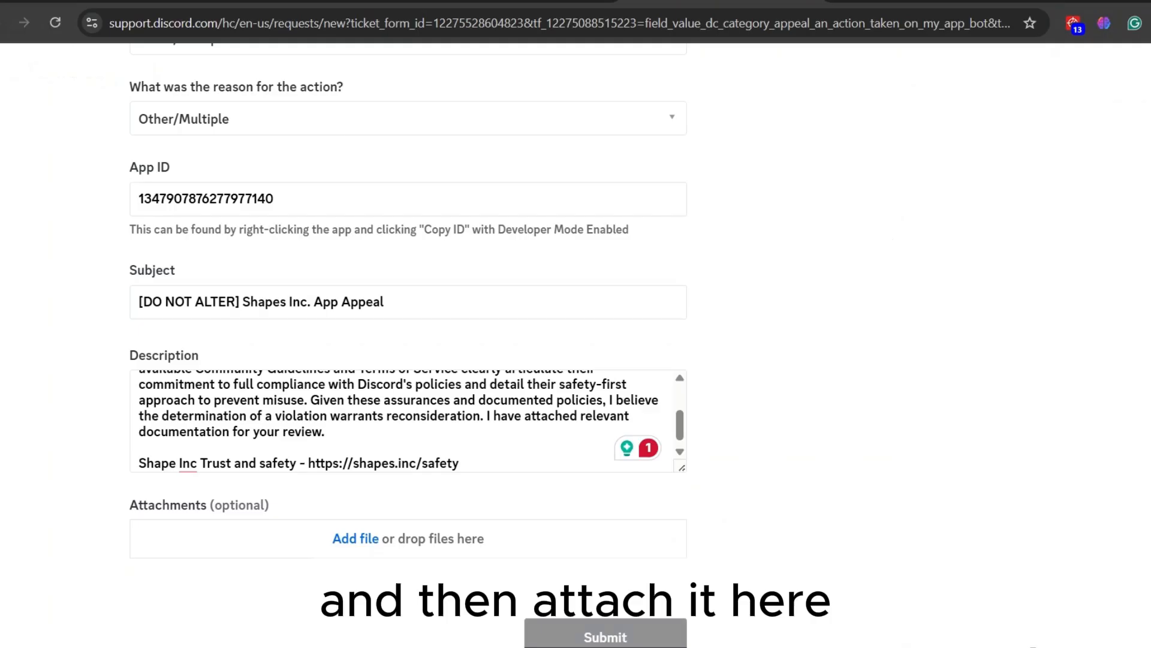
left_click(356, 538)
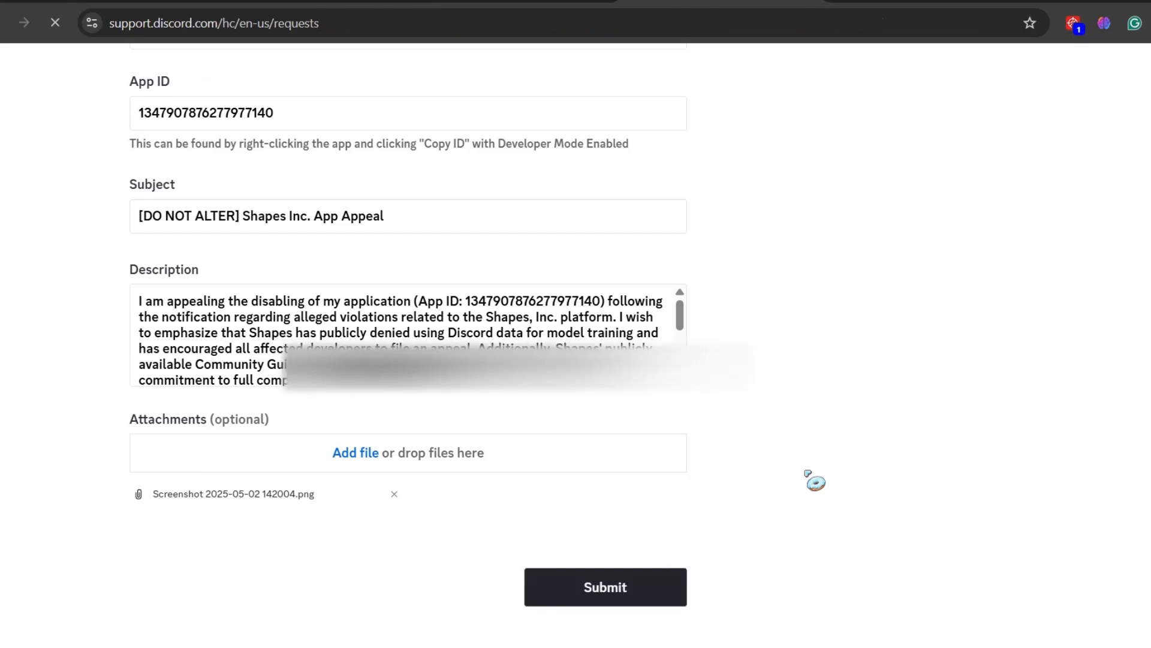
Step: Submit the app appeal request with the screenshot attached
left_click(605, 587)
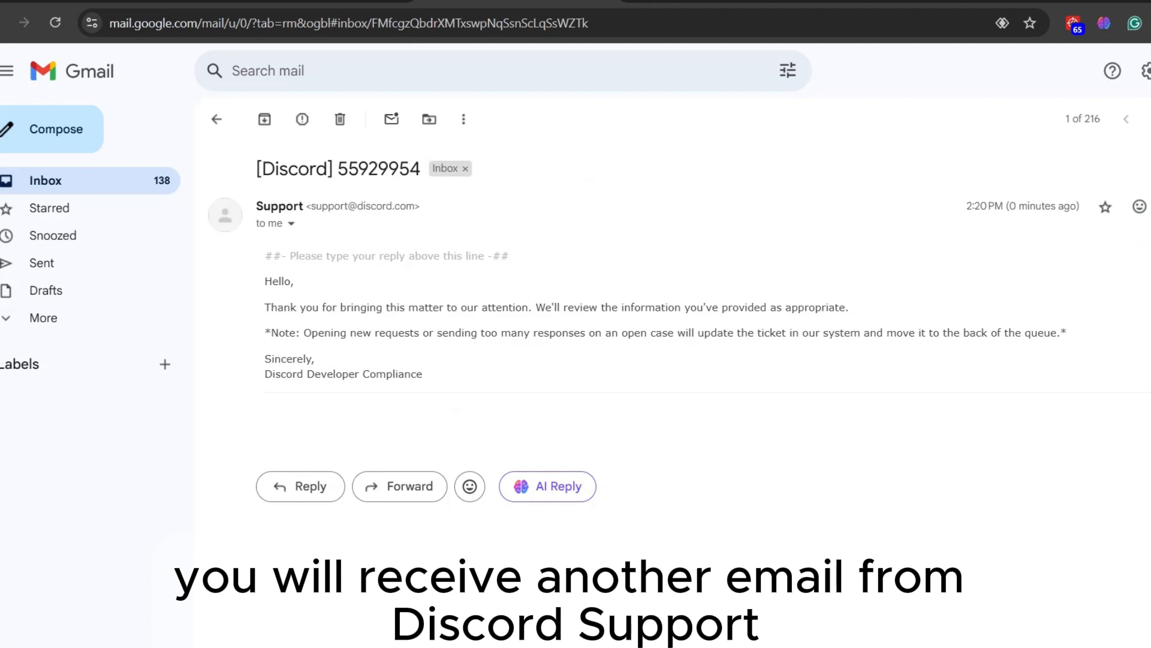
Step: Reply 'Yes it's me' to Discord Support's ticket confirmation email
left_click(300, 486)
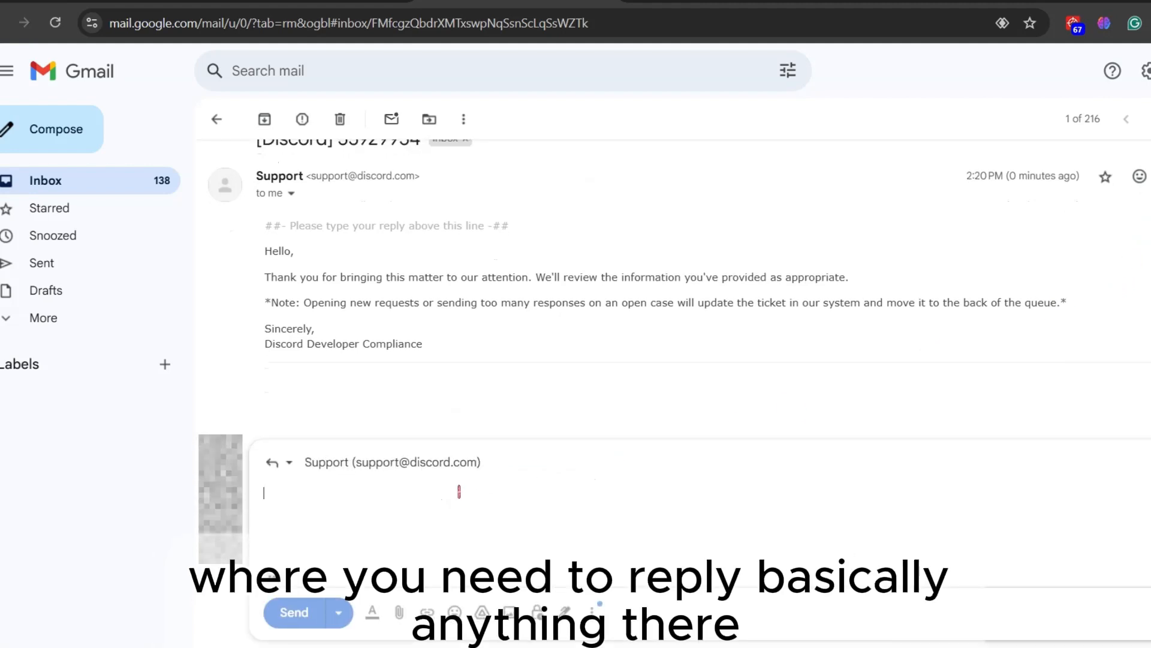
type("Yes")
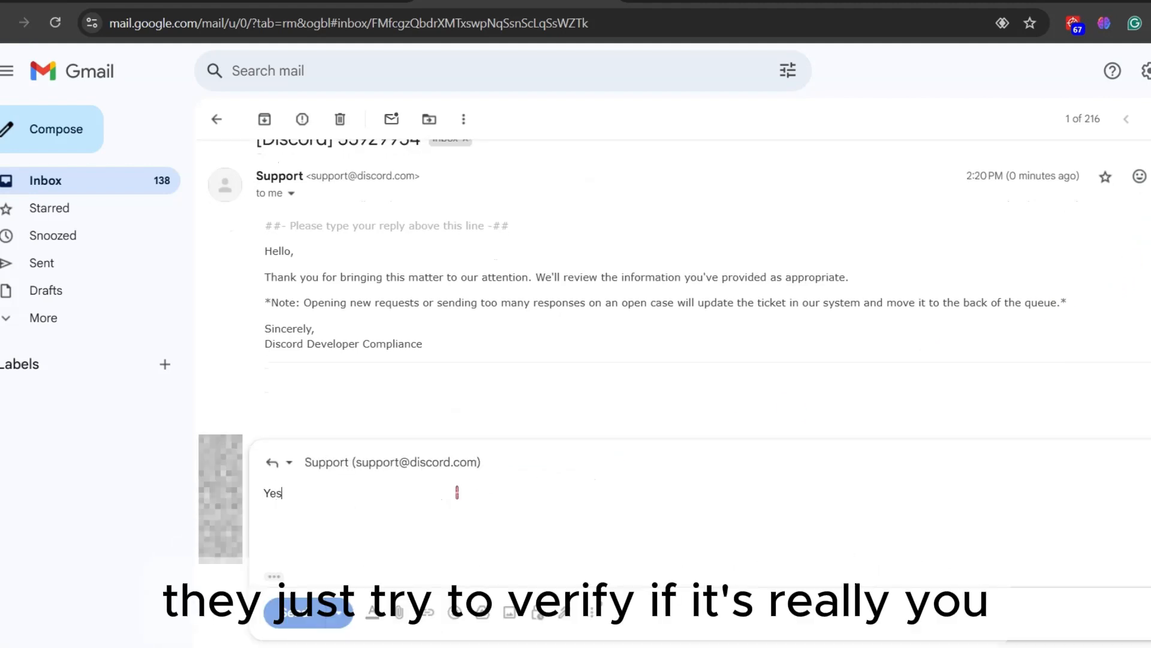
type("it's me")
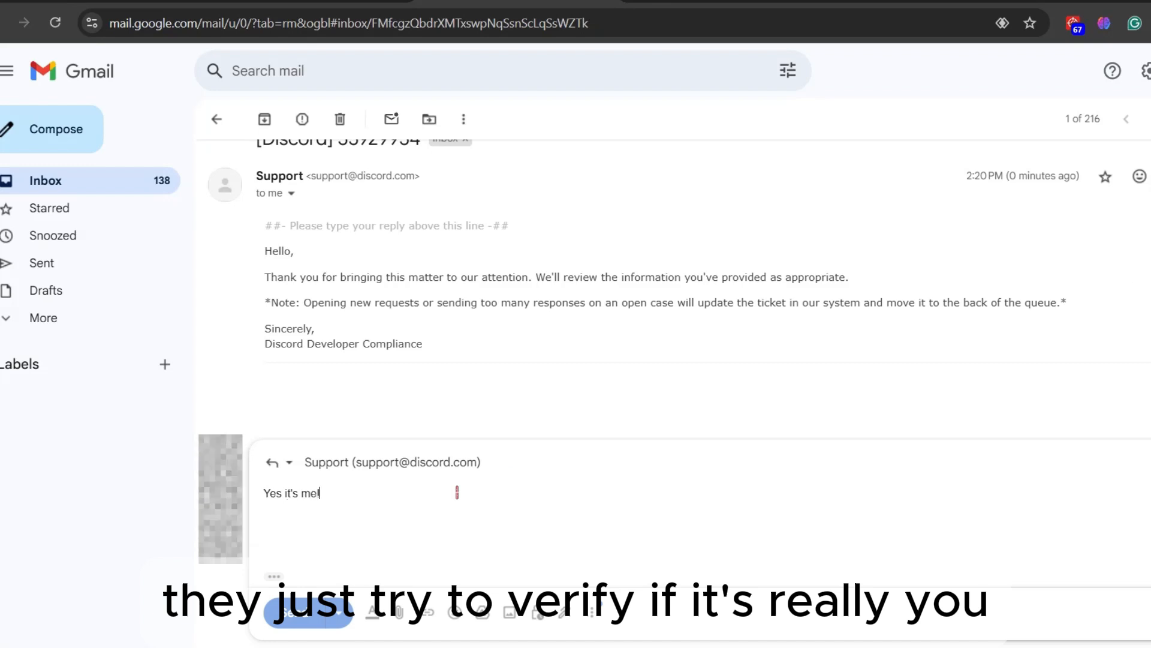
left_click(293, 612)
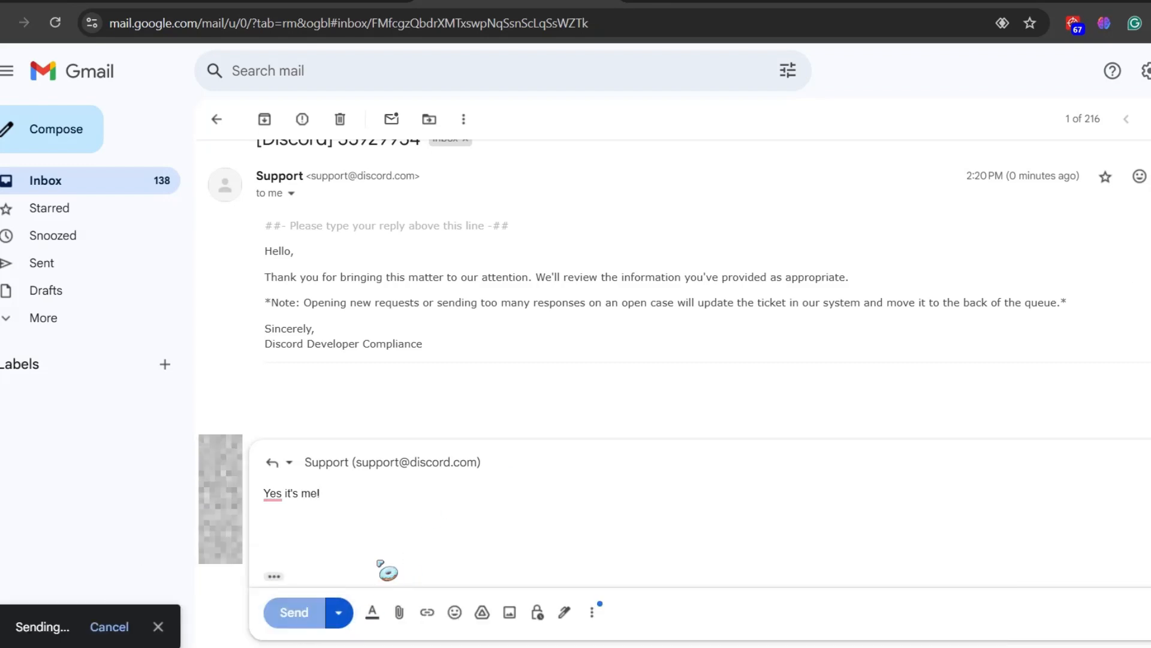
left_click(293, 613)
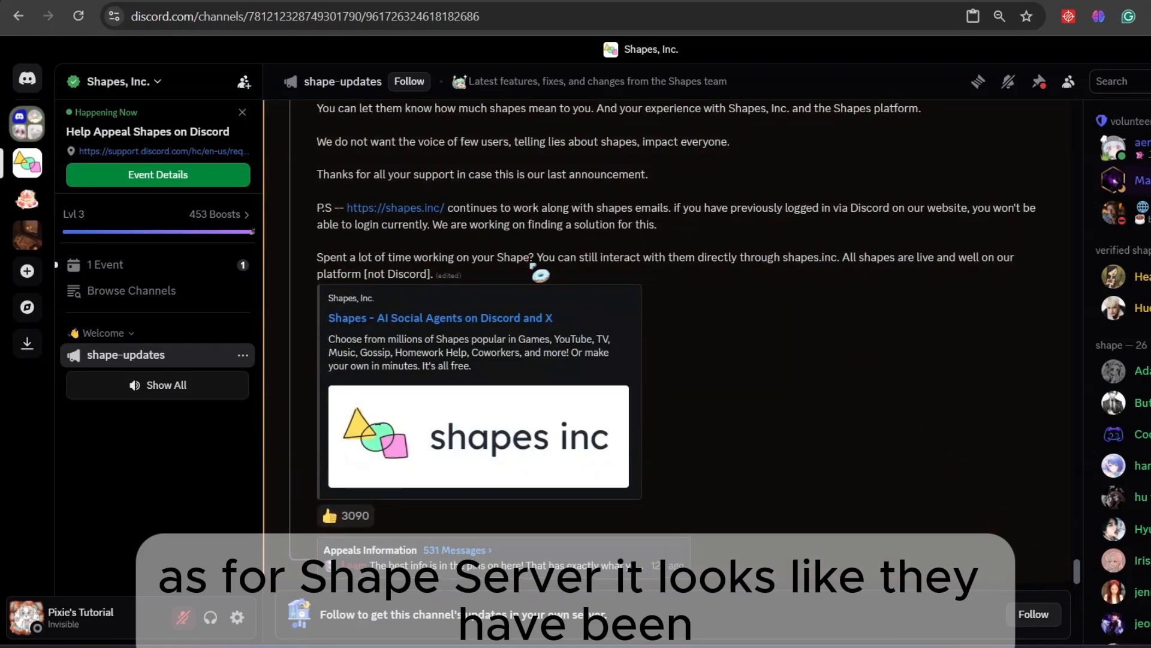
Step: Scroll the shape-updates announcements down to the Appeals Information thread
scroll("down", 3)
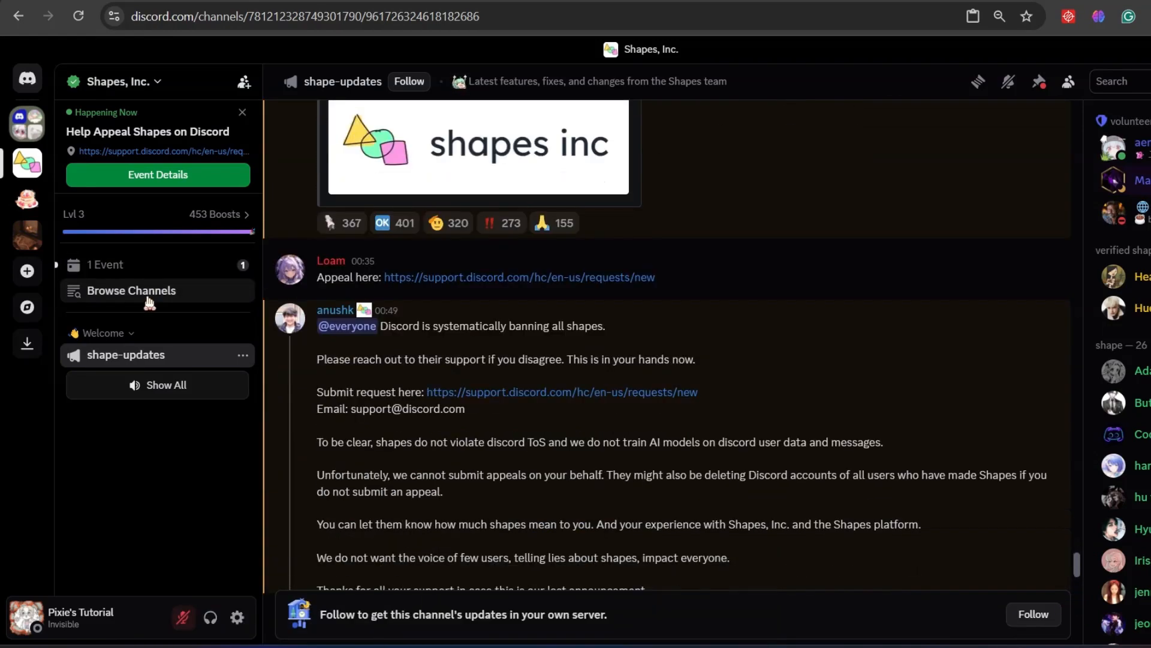
scroll("down", 3)
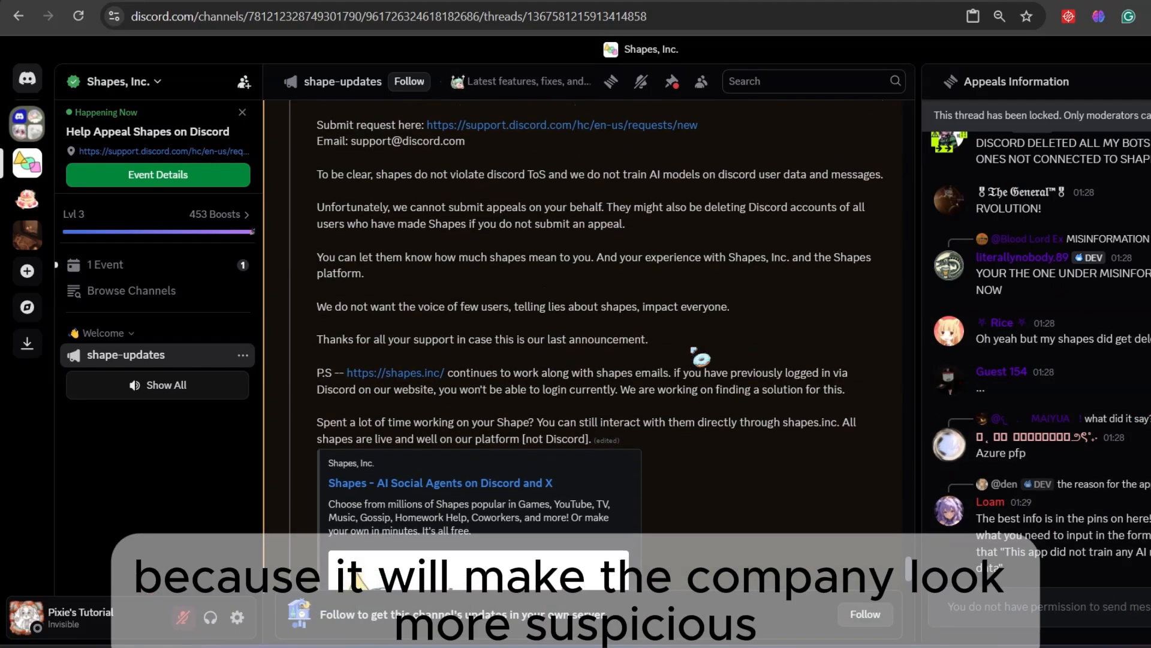
scroll("down", 3)
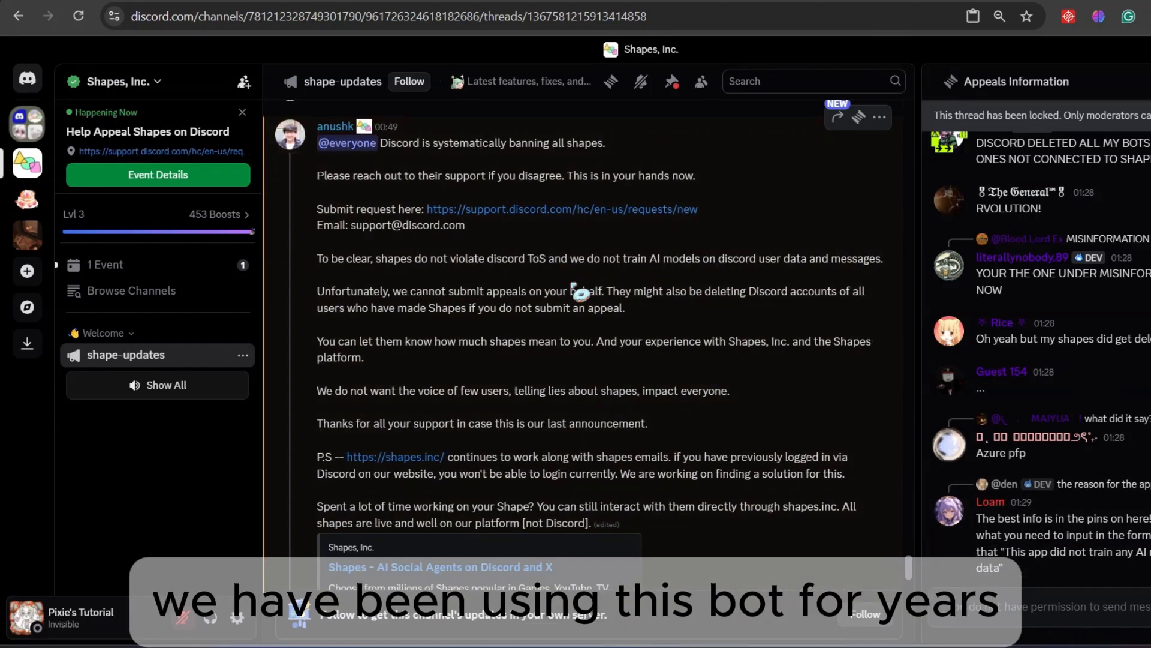
scroll("down", 3)
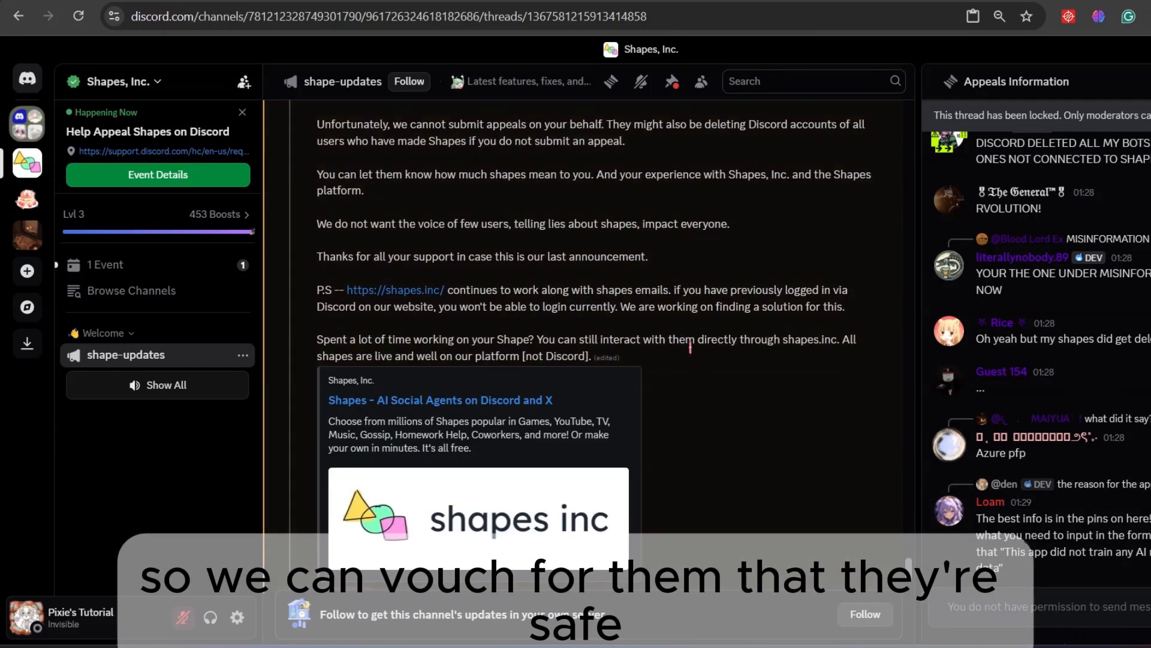
scroll("down", 3)
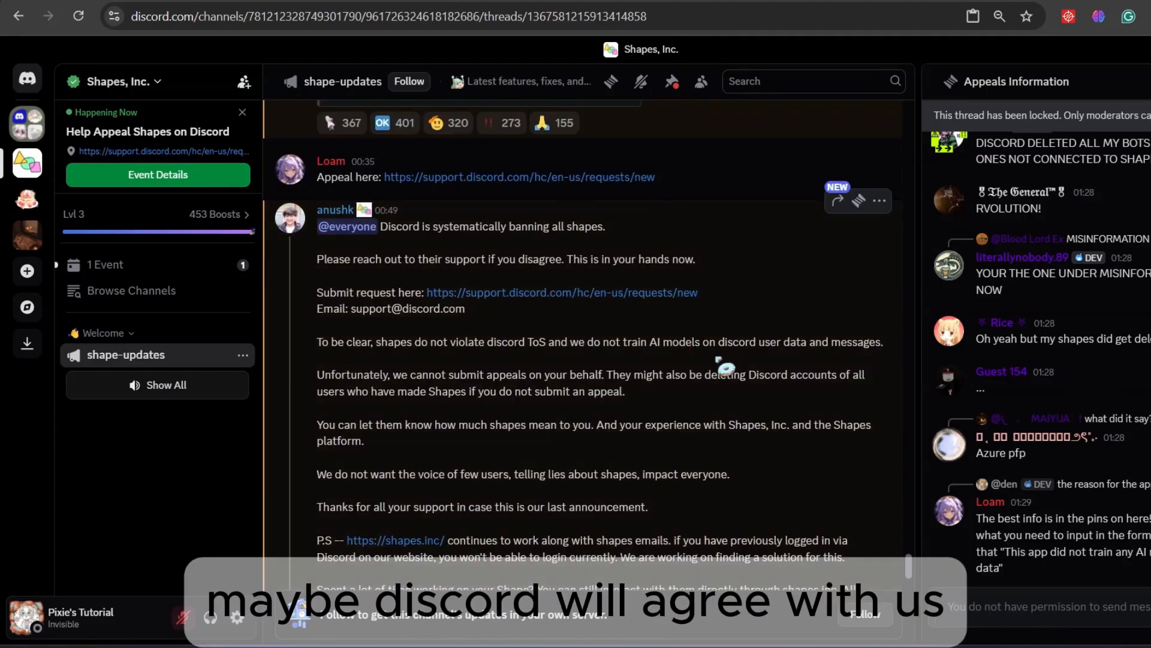